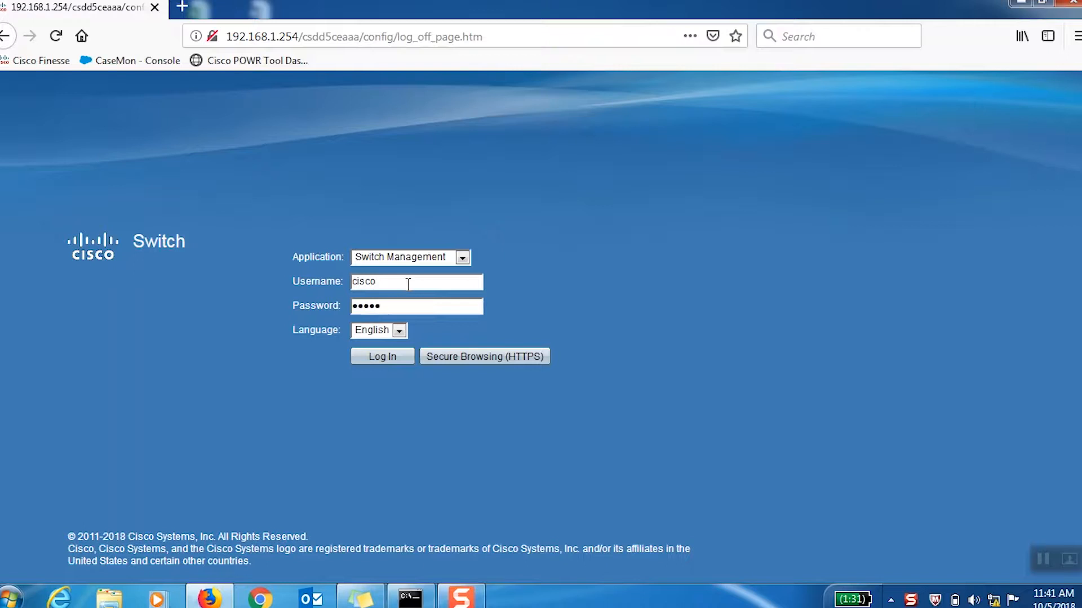
Log in and show the VLAN Settings table in Advanced display mode
left_click(382, 357)
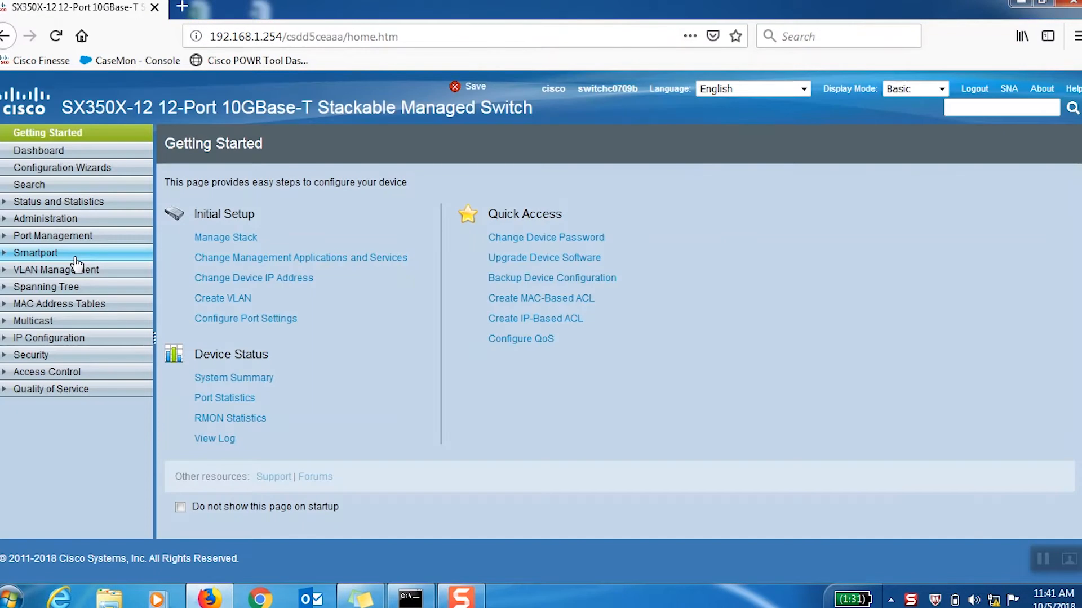
mouse_move(57, 270)
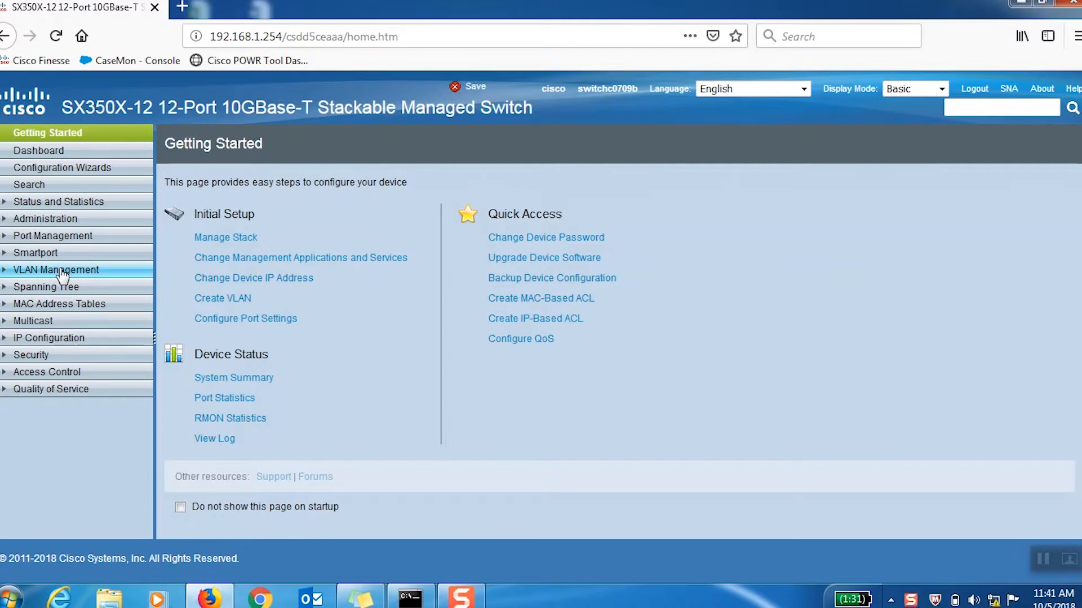
left_click(56, 270)
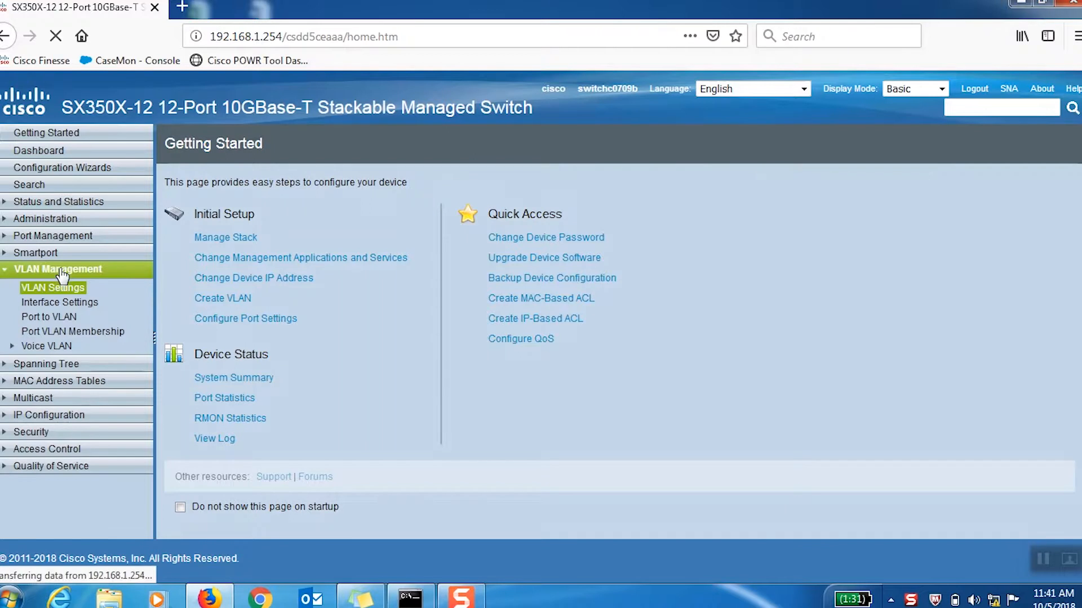
left_click(53, 287)
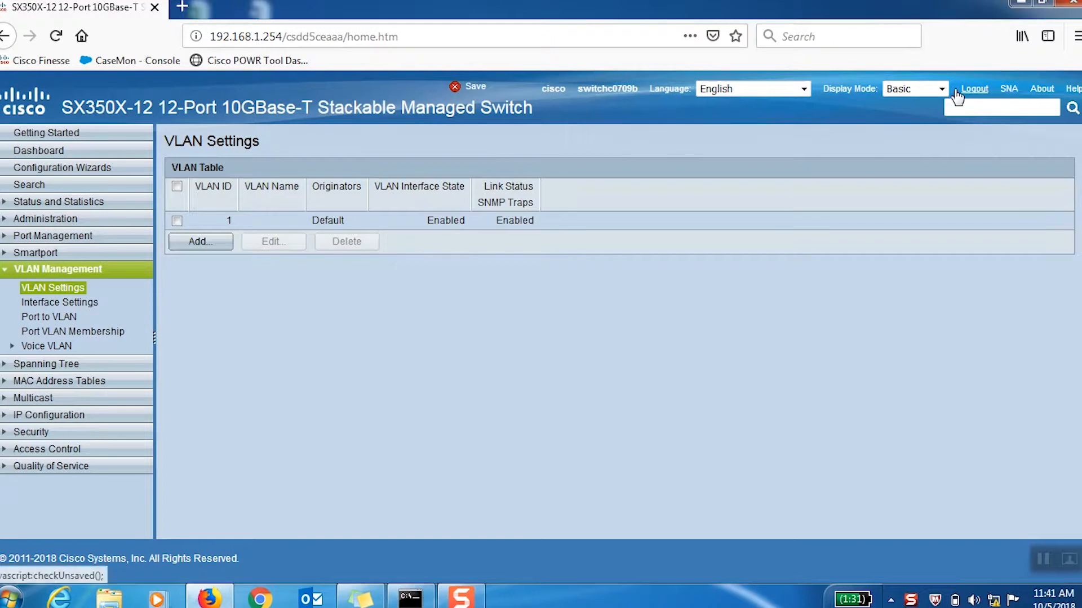
left_click(914, 88)
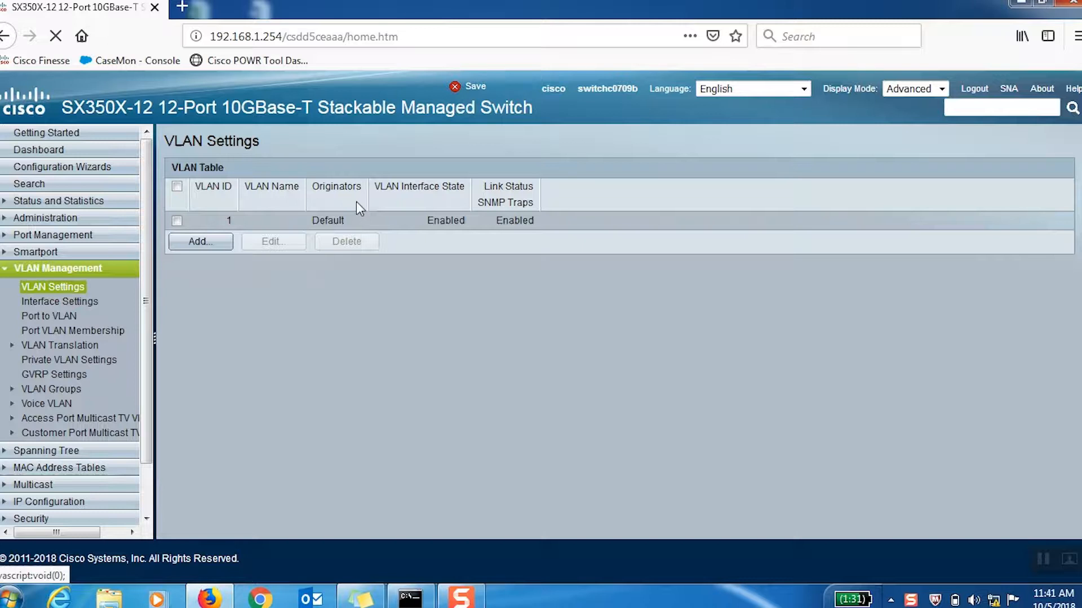
Add VLAN 2 named VLAN2 to the VLAN table and go to Port VLAN Membership
left_click(200, 241)
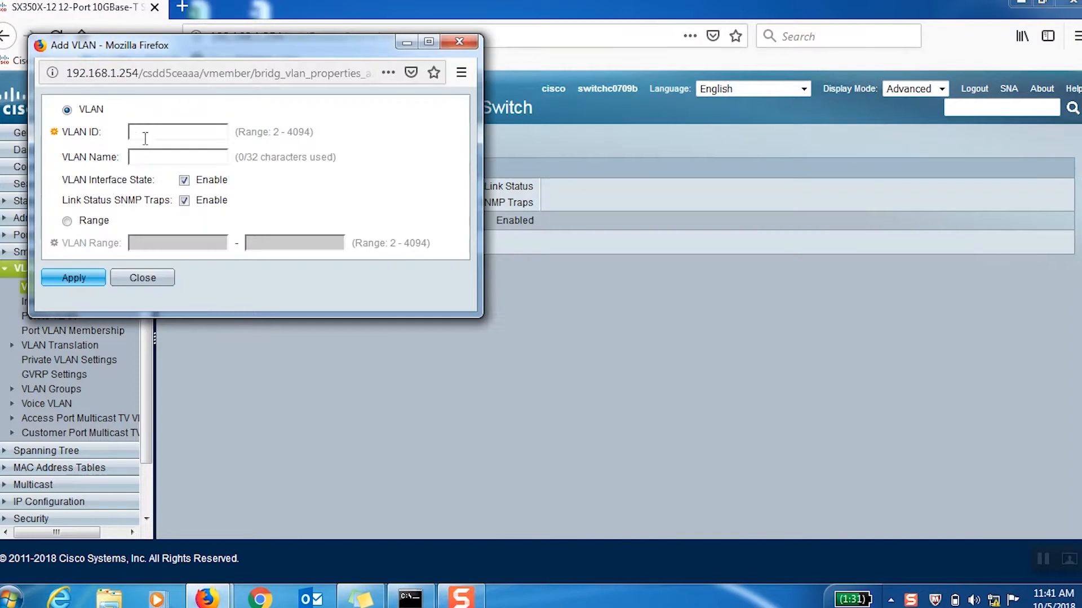
type("VLAn2")
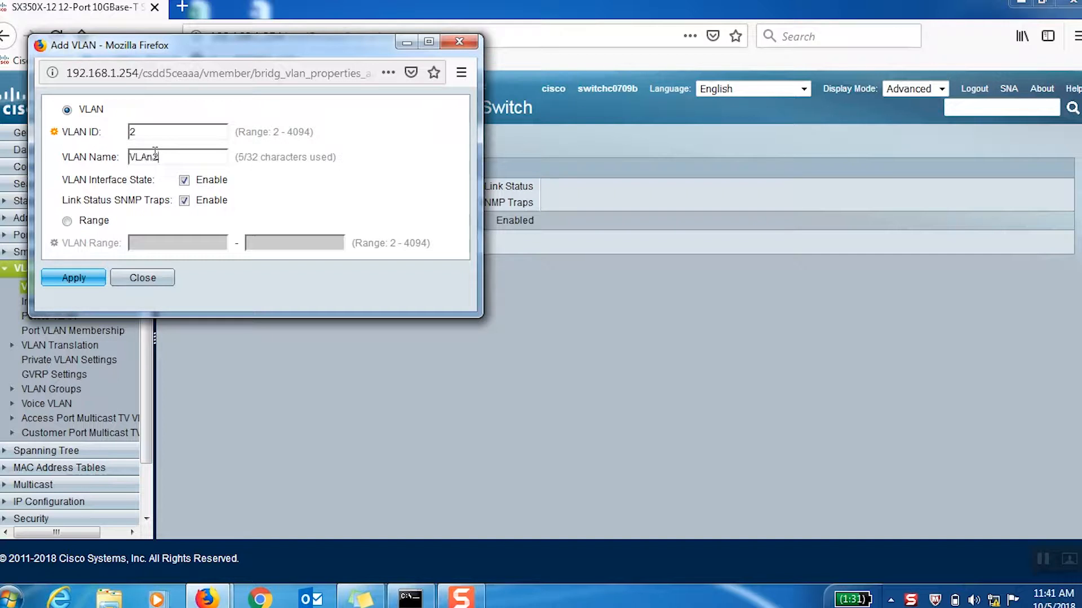
left_click(73, 277)
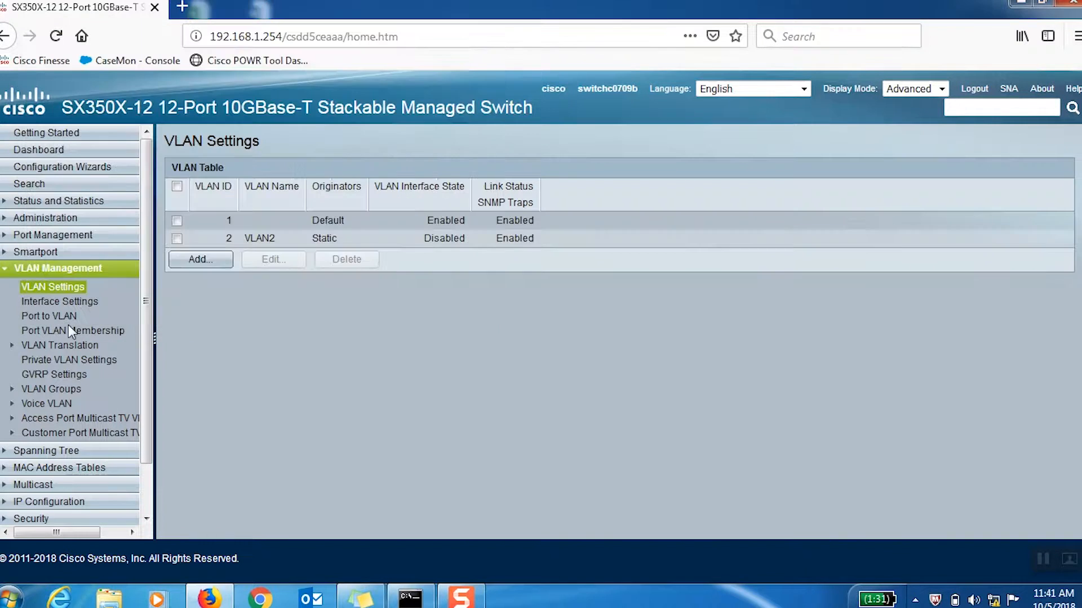
left_click(73, 330)
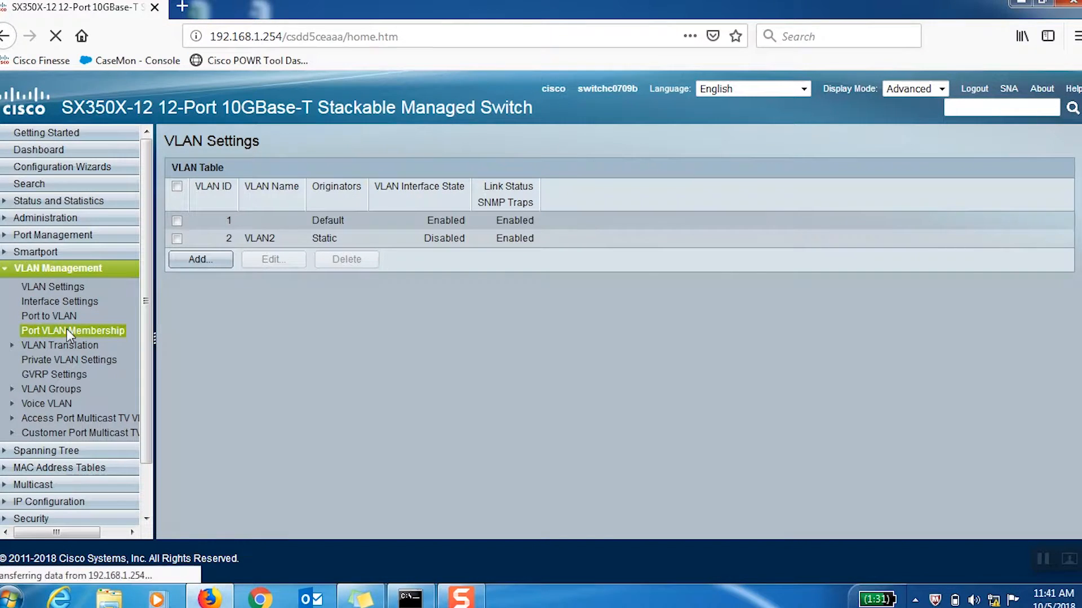
Make port XG2 an untagged member of VLAN 2, then go to IP Configuration
left_click(72, 331)
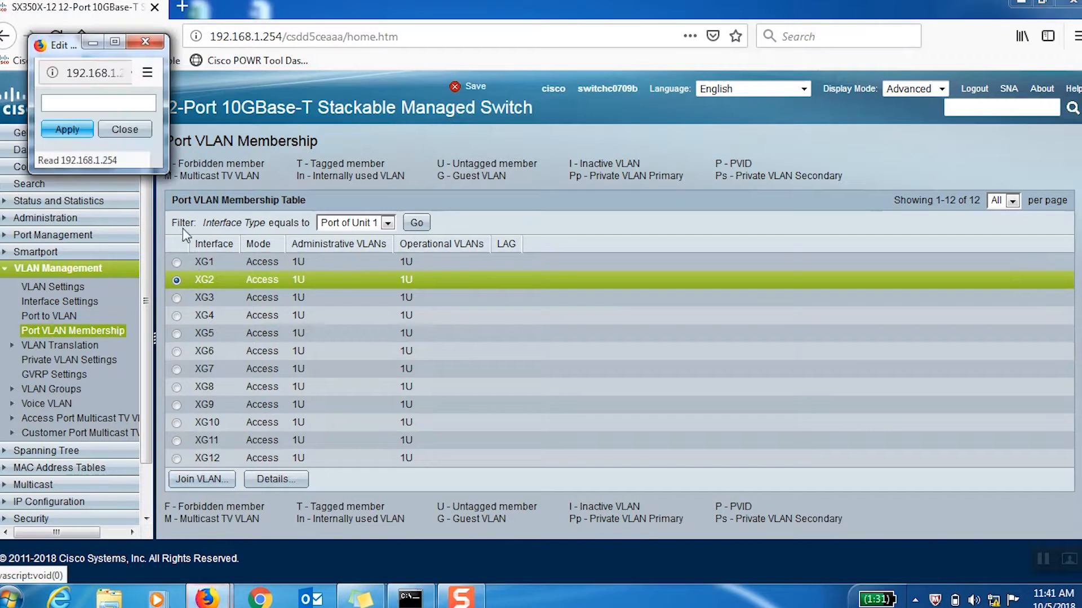
left_click(226, 218)
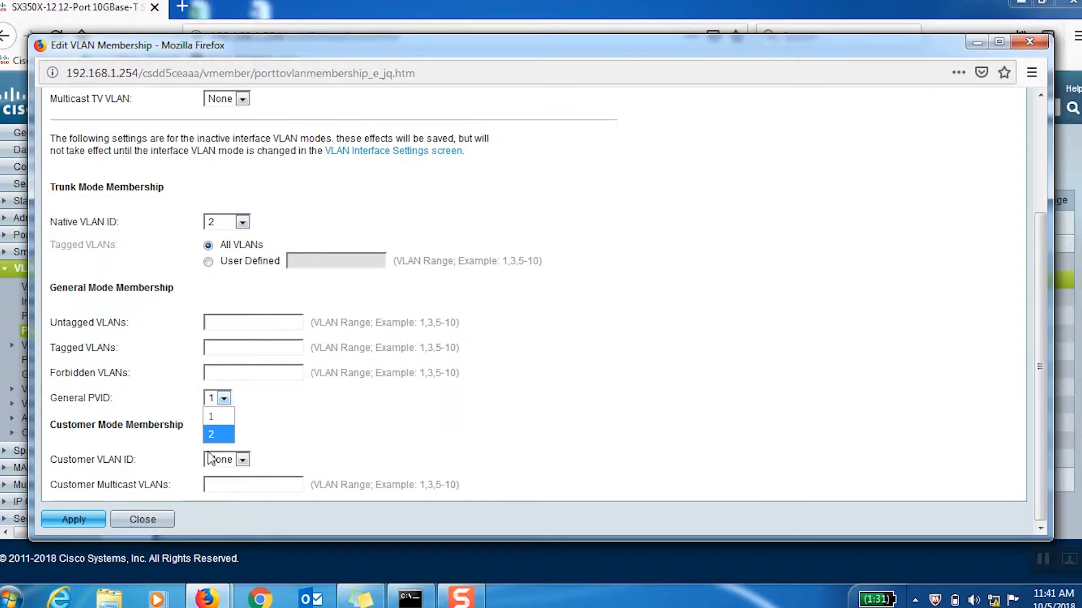
left_click(73, 520)
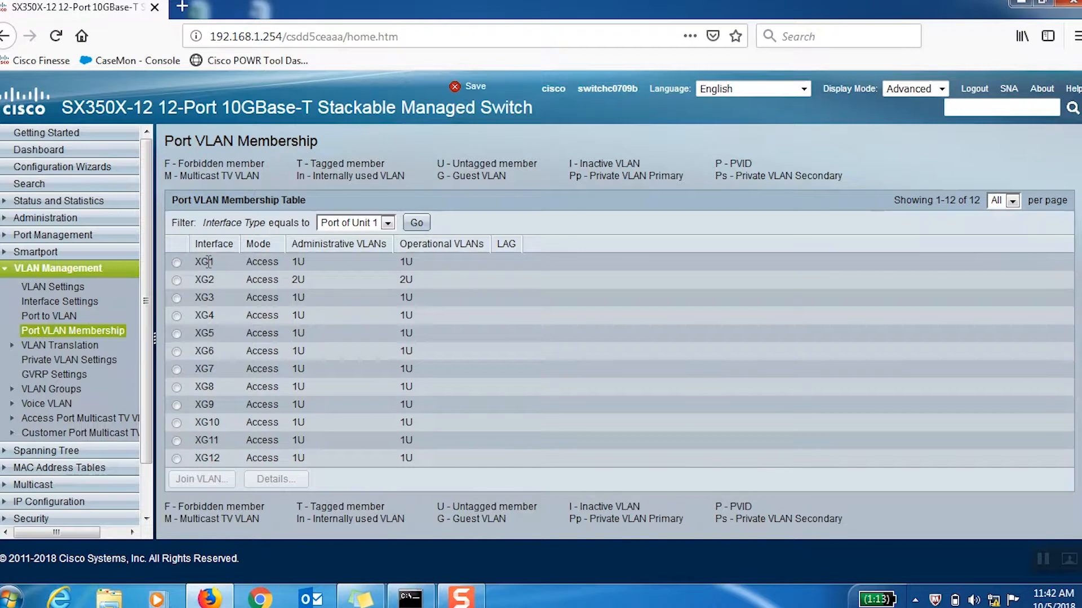
mouse_move(211, 279)
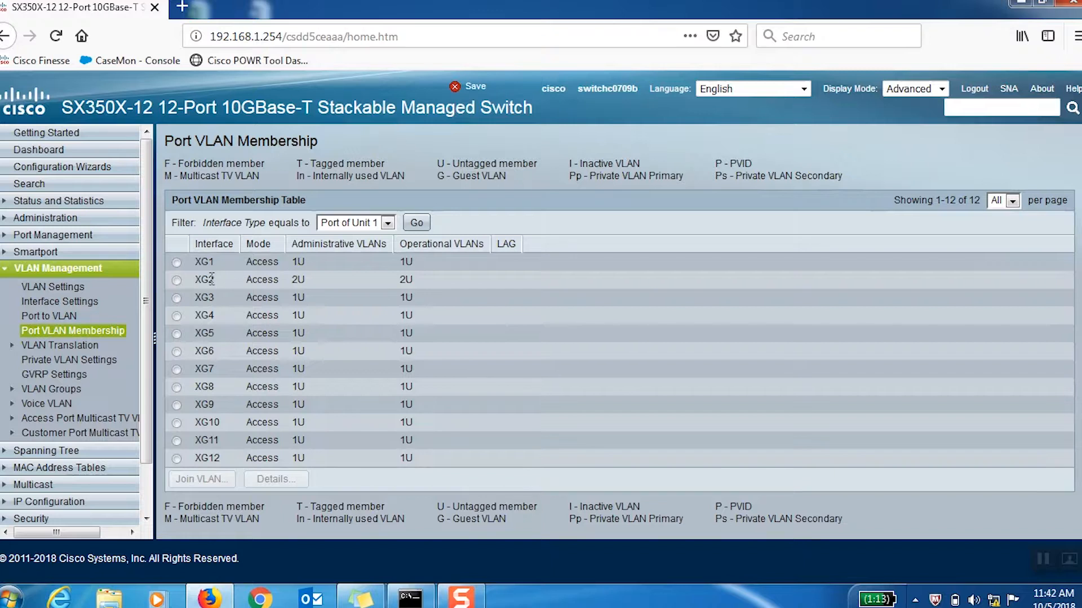
left_click(59, 268)
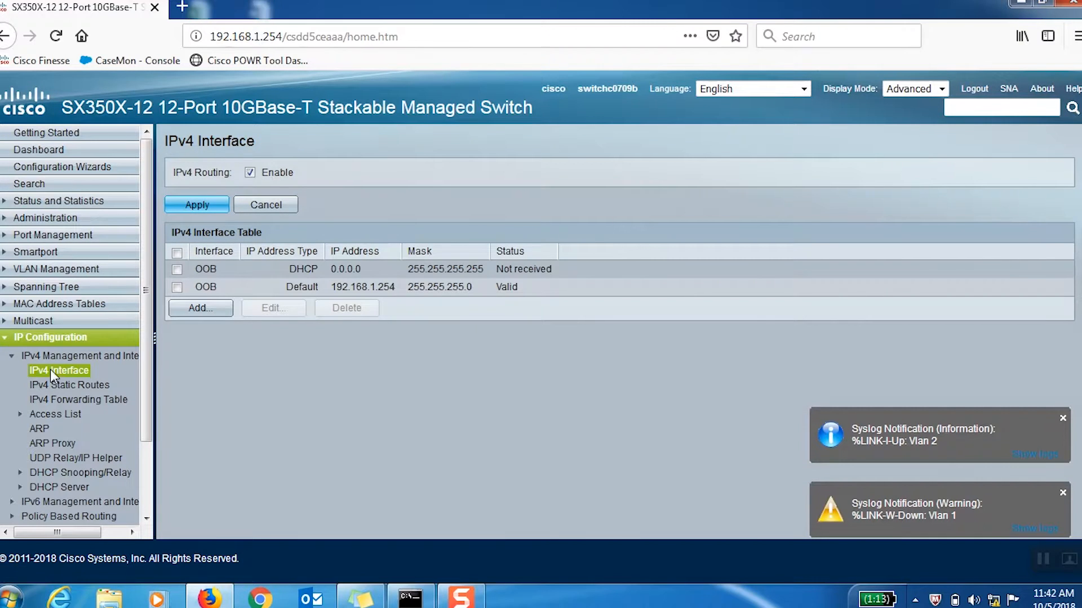
Add static IPv4 interface 10.1.1.1/24 on VLAN 1
left_click(201, 308)
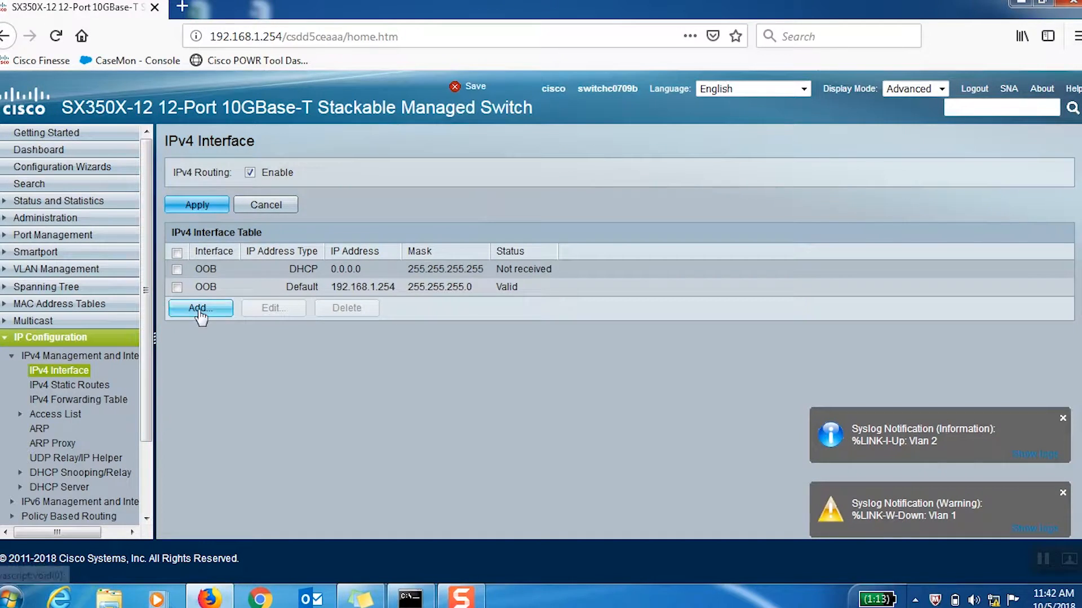
left_click(201, 307)
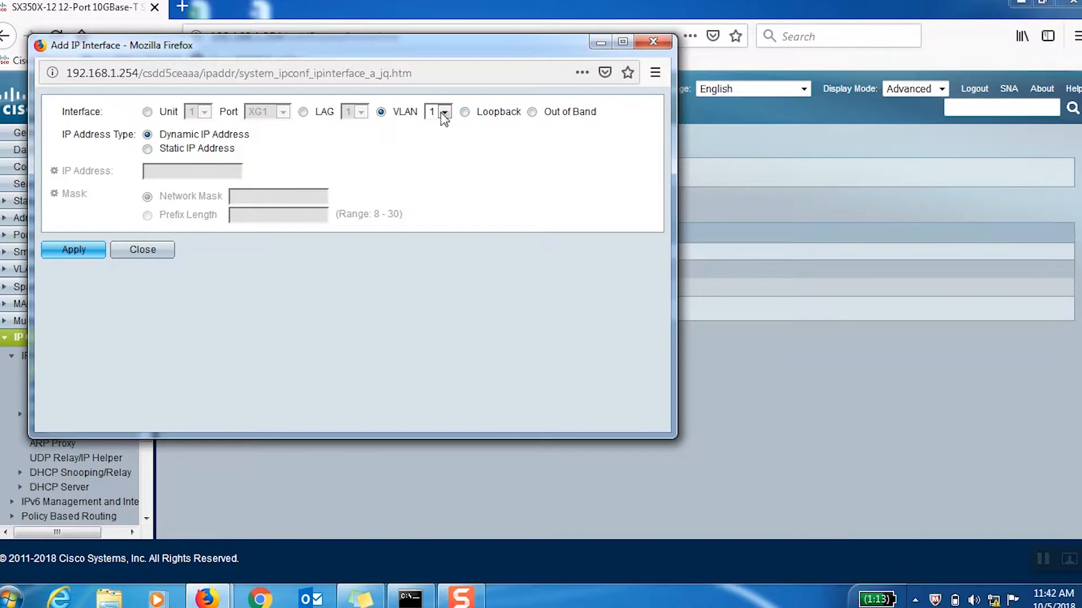
left_click(444, 111)
type("24")
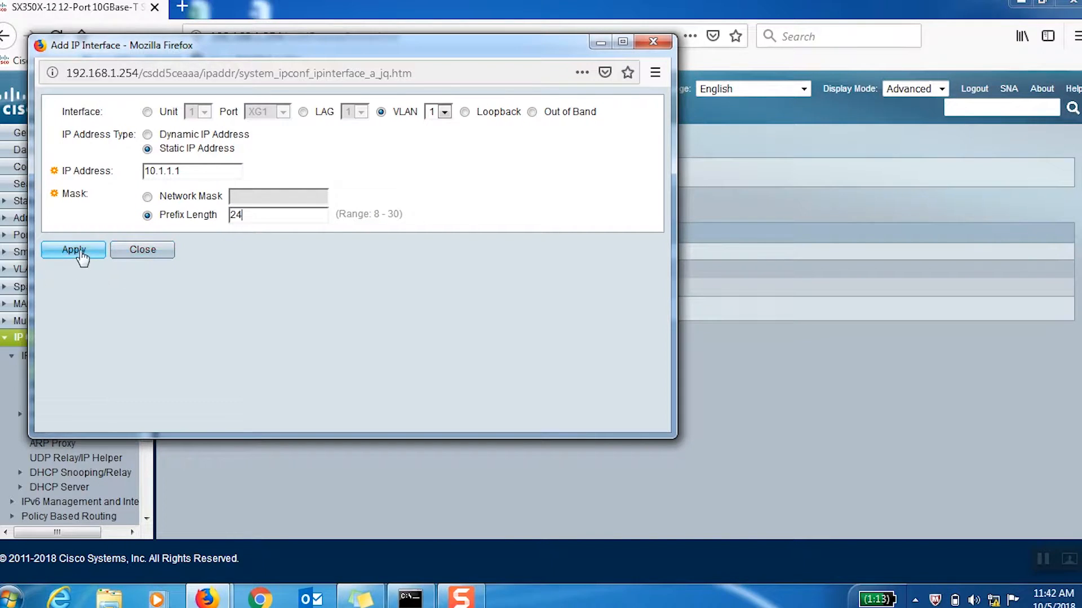
left_click(73, 249)
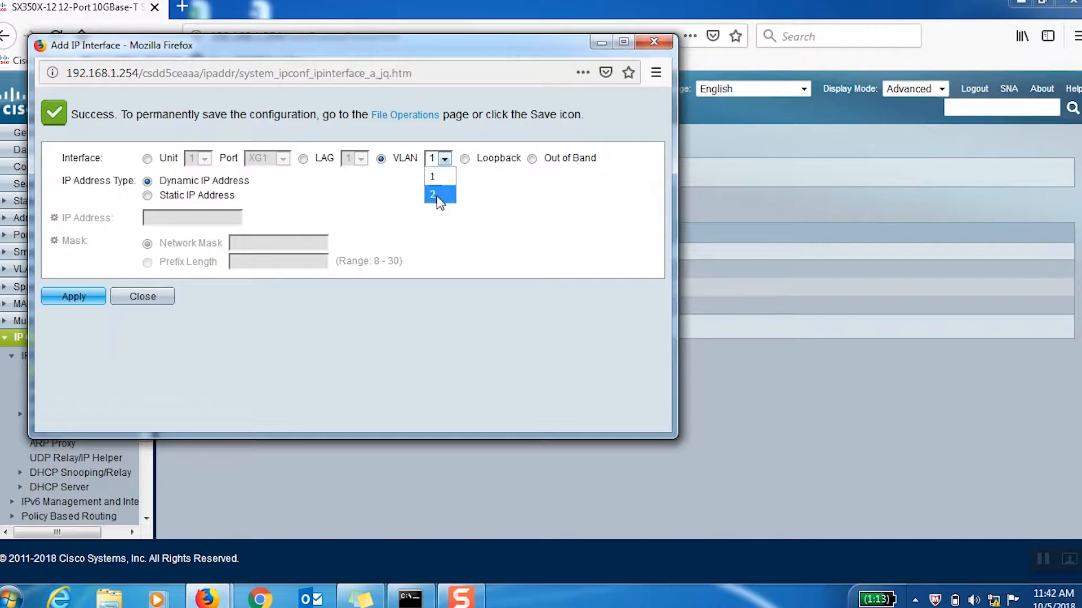
Add static IPv4 interface 10.2.2.1 with prefix length on VLAN 2 and close the dialog
left_click(432, 194)
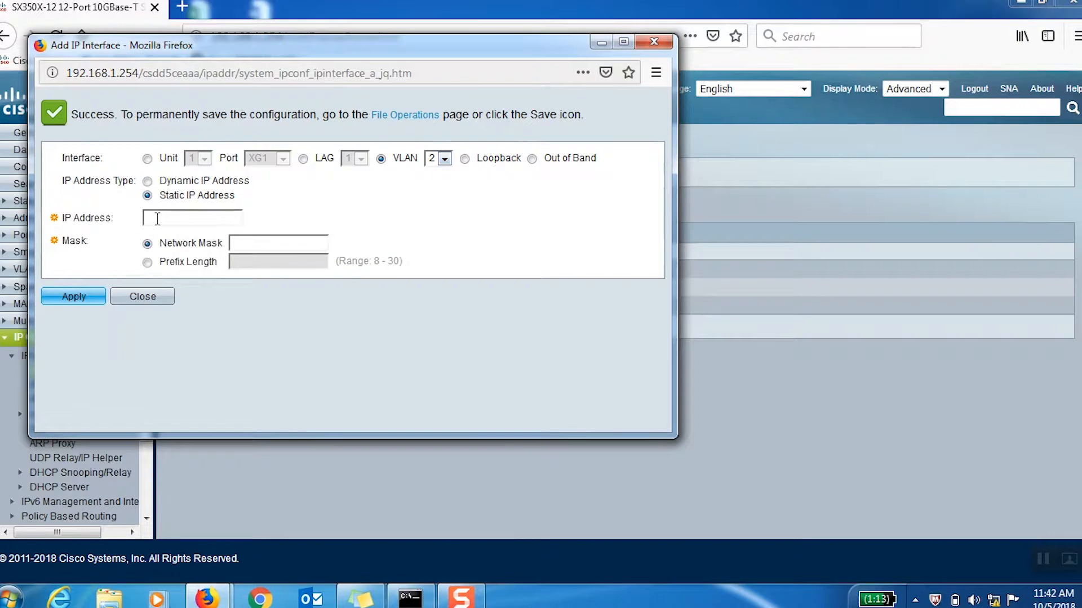
type("10.2.2.1")
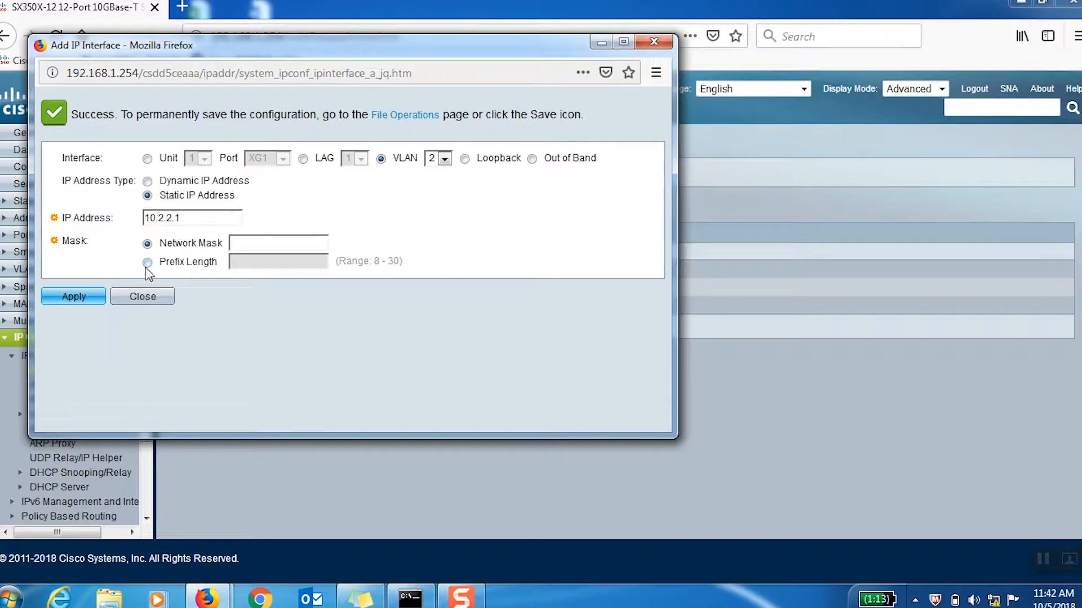
left_click(146, 263)
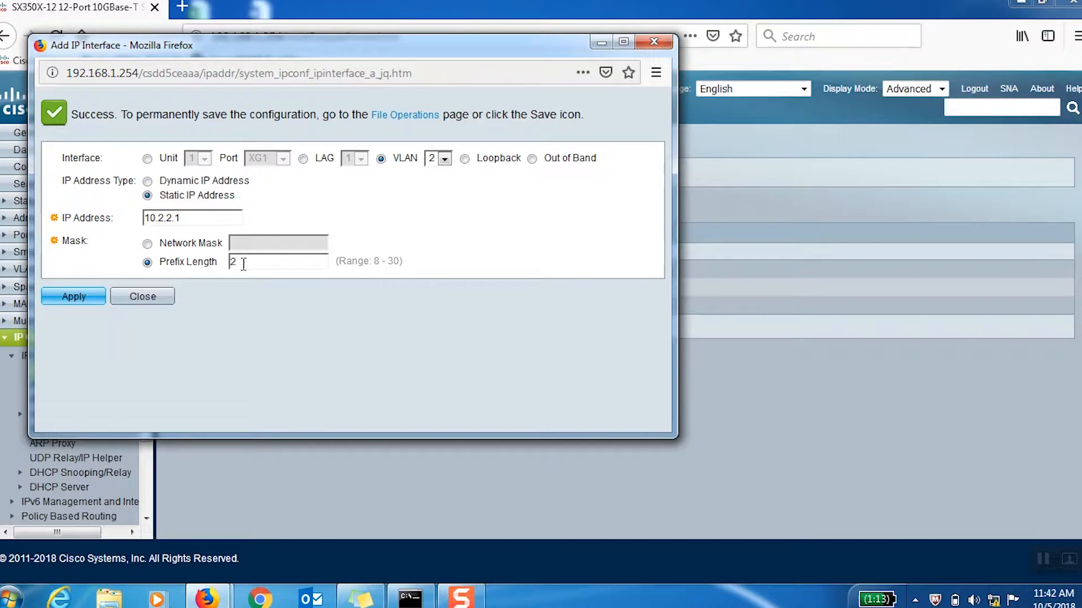
left_click(142, 296)
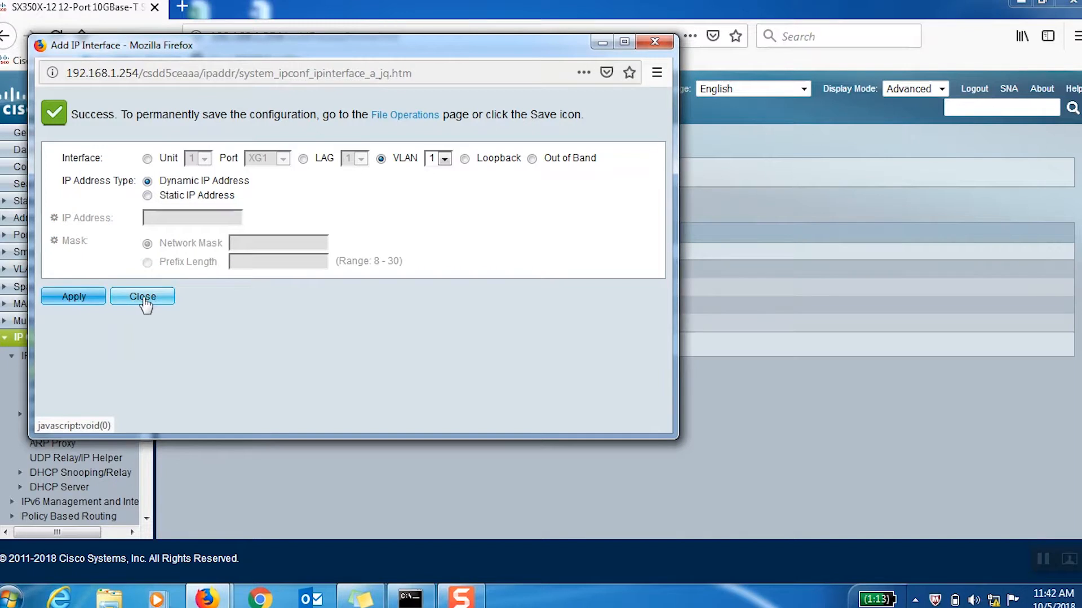
left_click(142, 297)
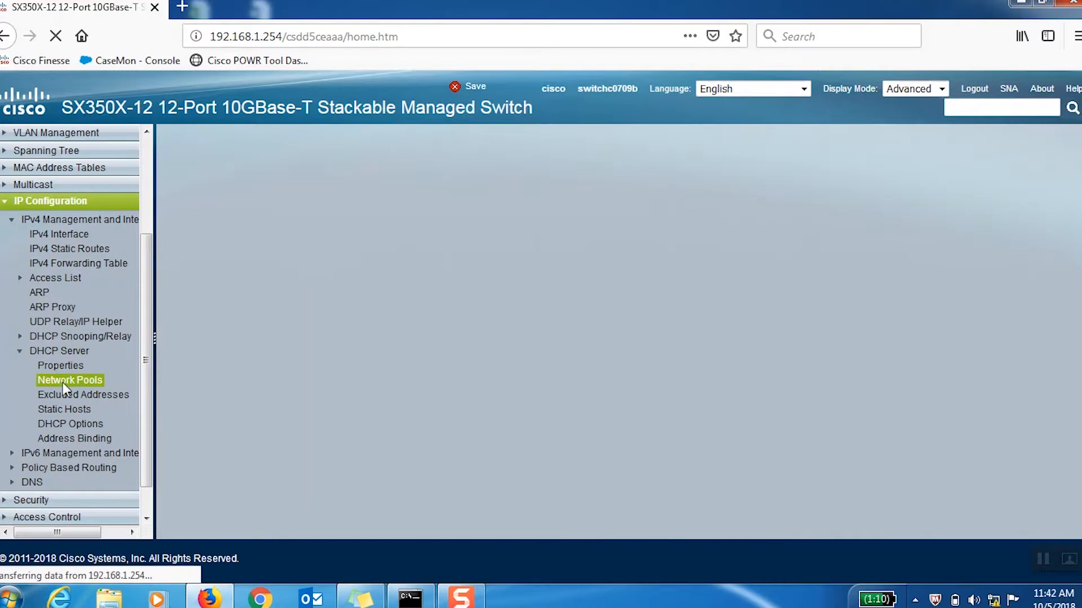
View the DHCP network pools VLAN1 (10.1.1.10–254) and VLAN2 (10.2.2.10–254)
left_click(69, 380)
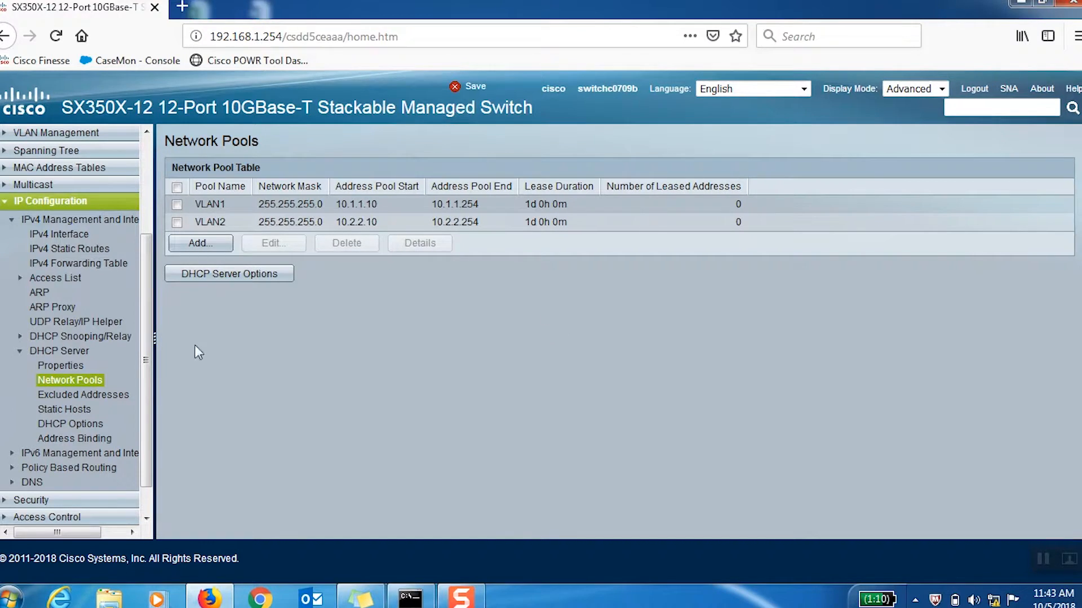
mouse_move(946, 560)
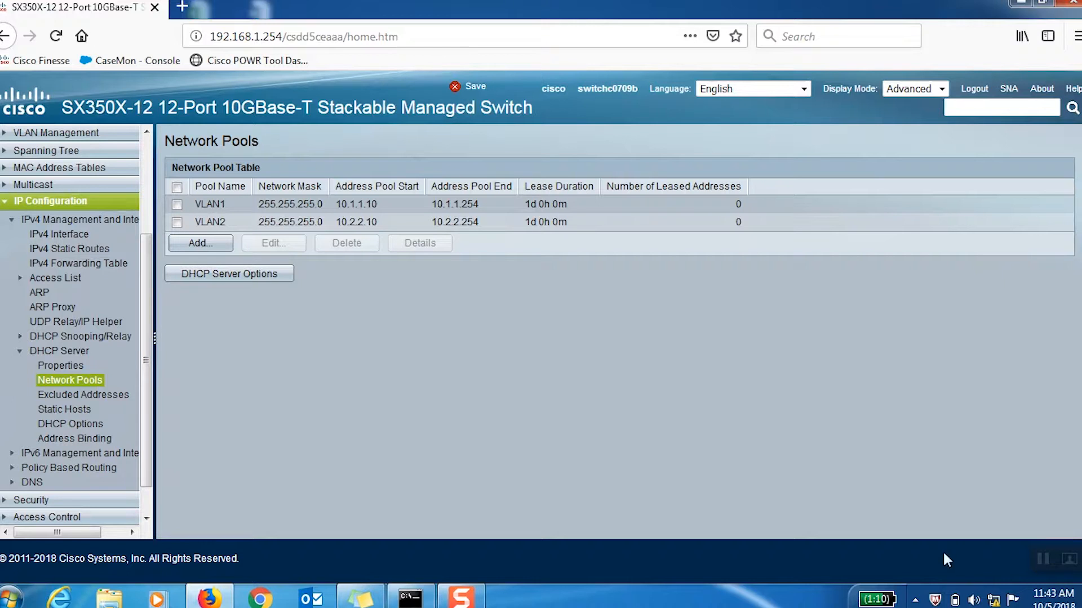
mouse_move(975, 600)
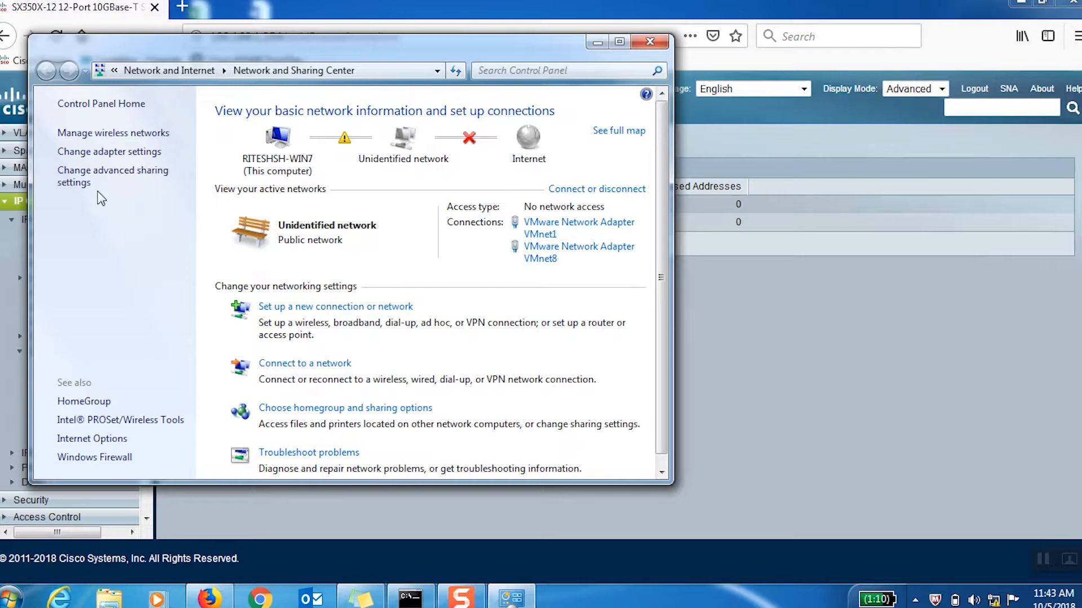
Set Local Area Connection IPv4 to obtain IP and DNS automatically, confirm, and close the windows
left_click(109, 151)
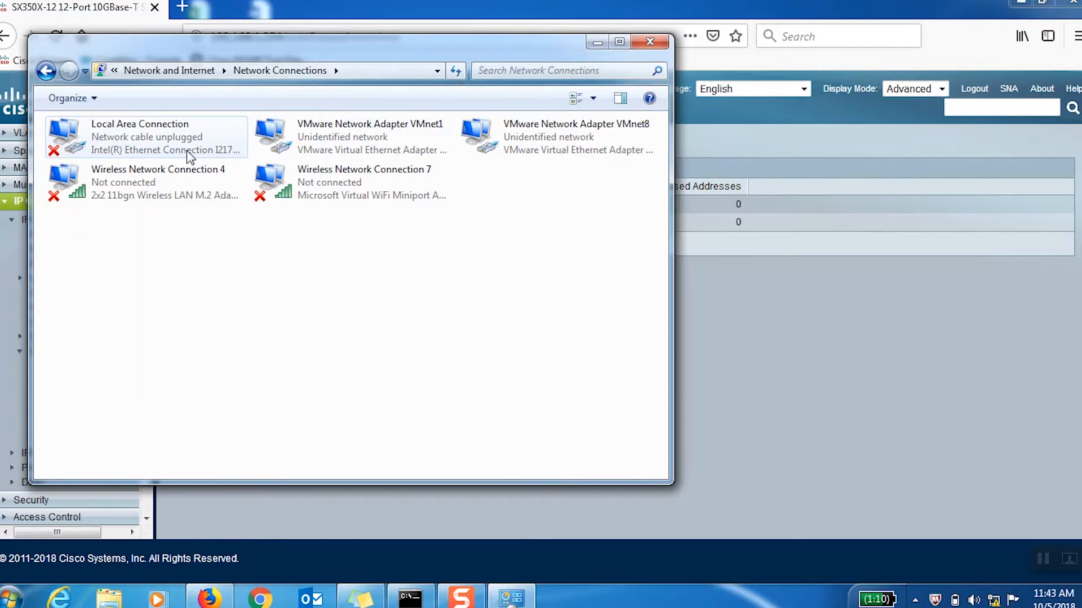
double_click(139, 137)
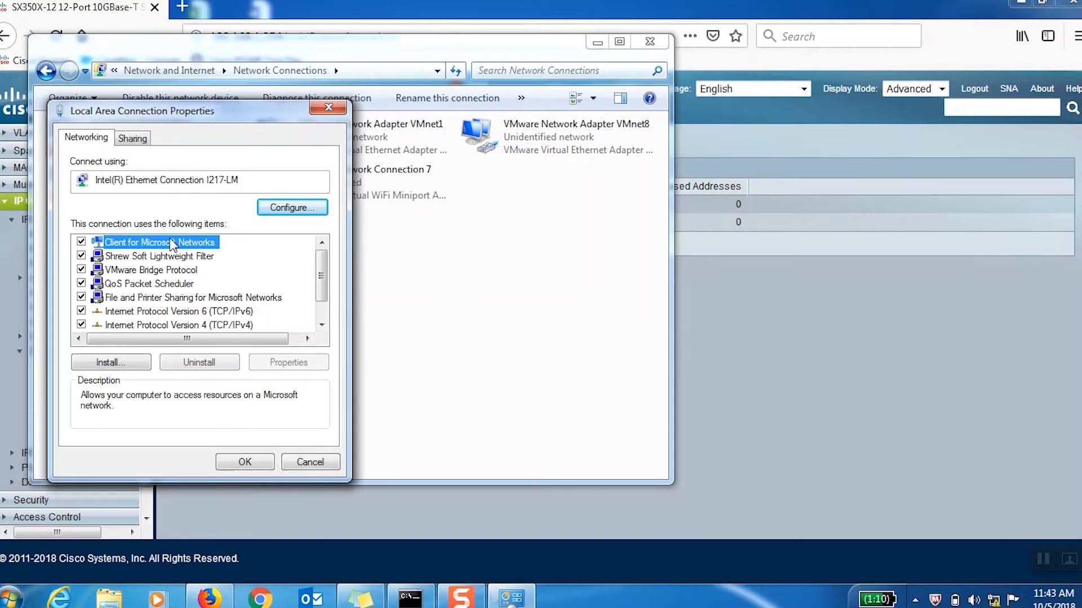
double_click(180, 325)
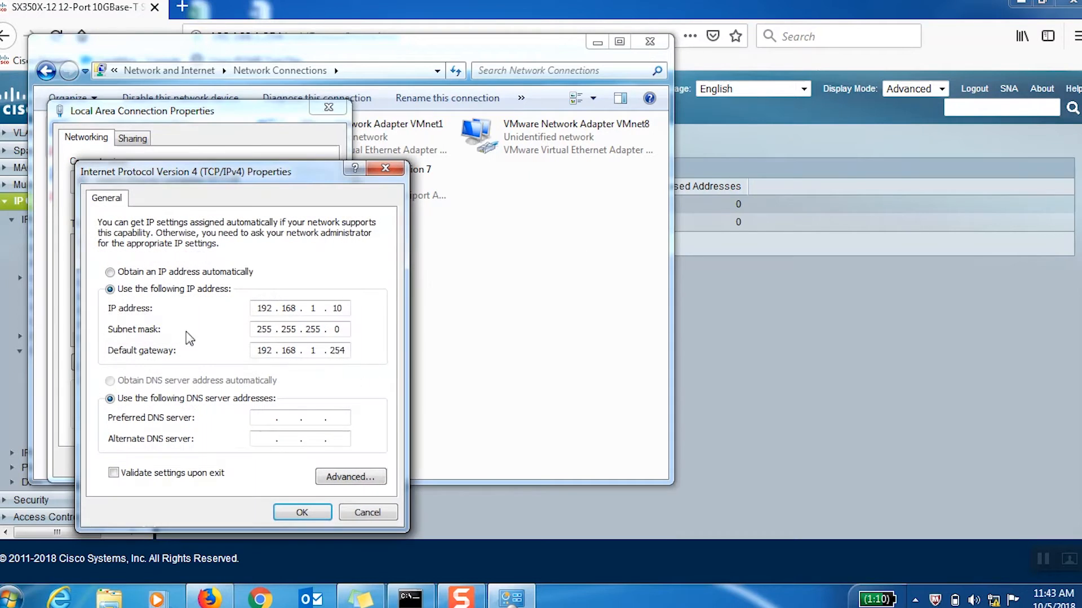
left_click(110, 272)
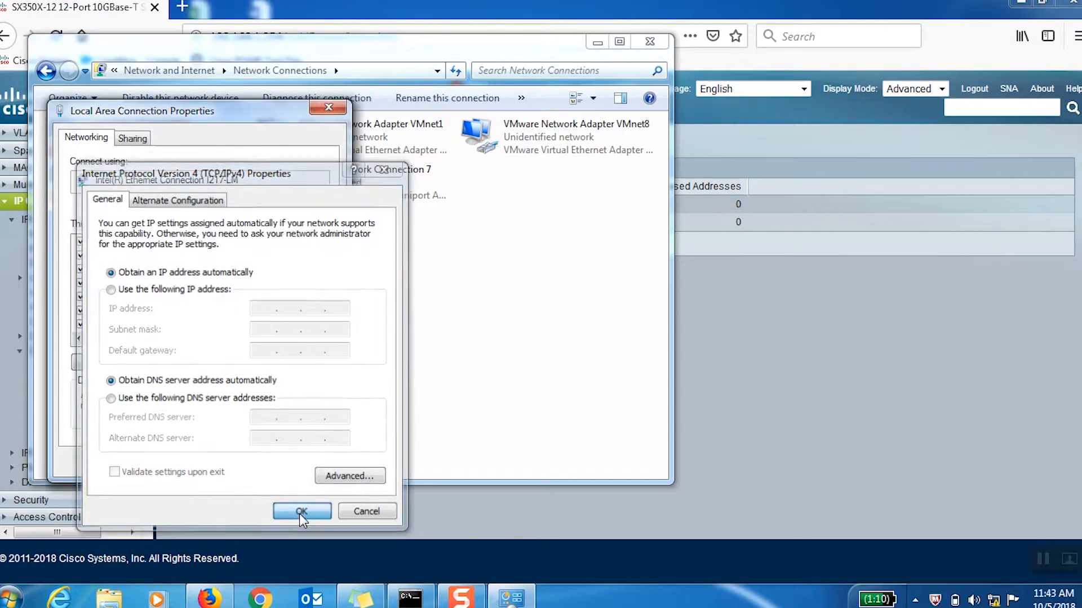
left_click(302, 512)
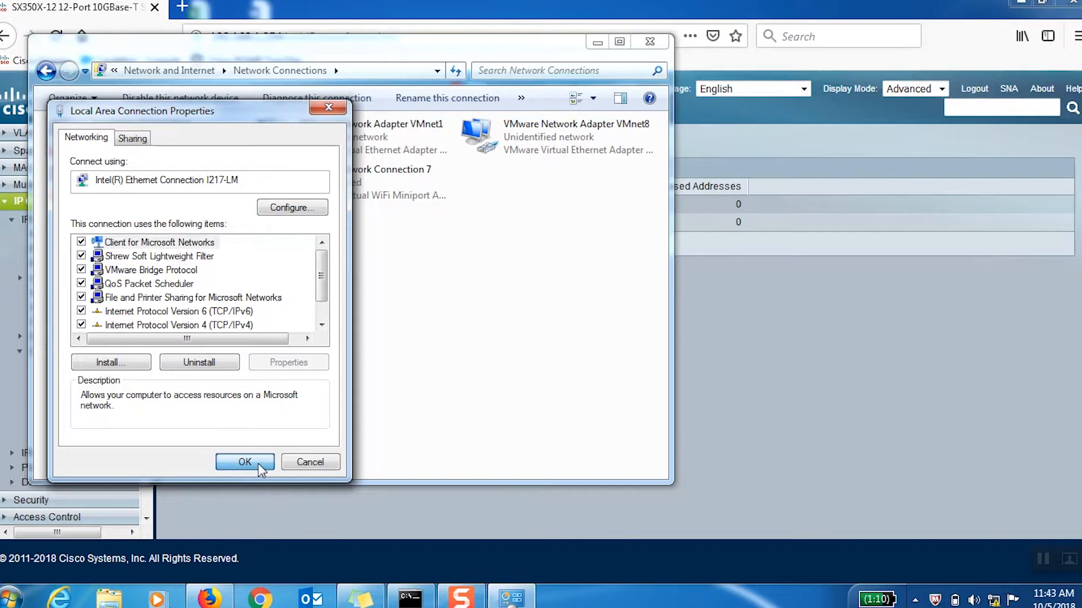
left_click(244, 462)
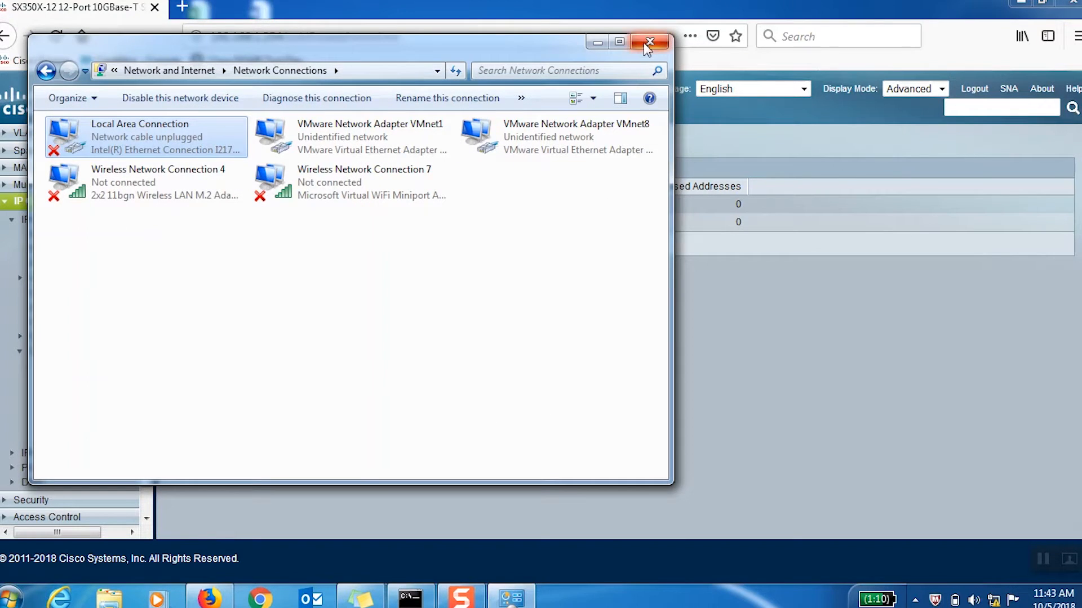
left_click(649, 41)
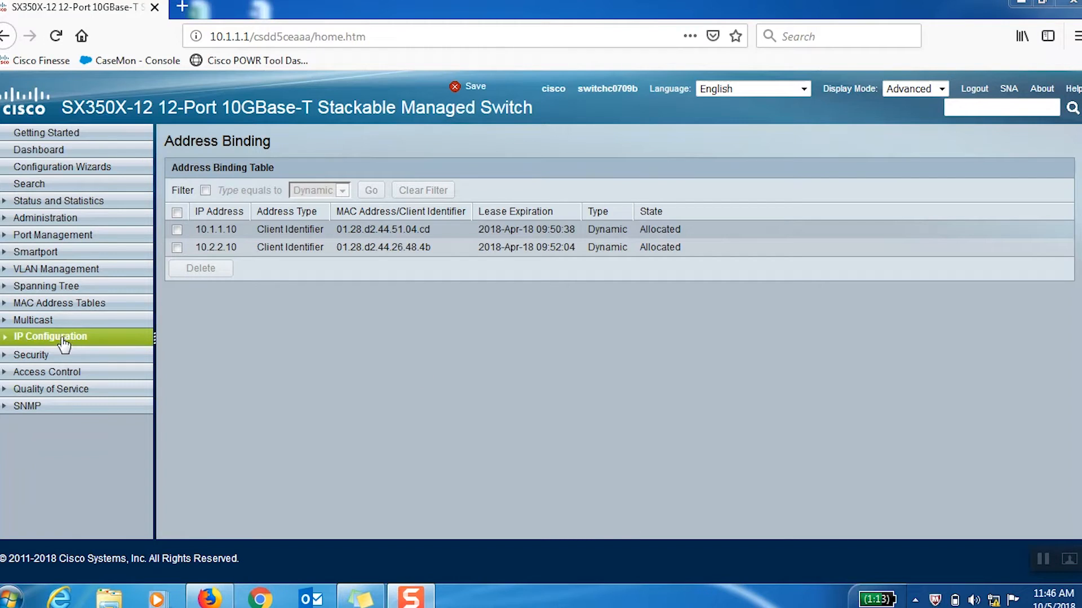
mouse_move(68, 352)
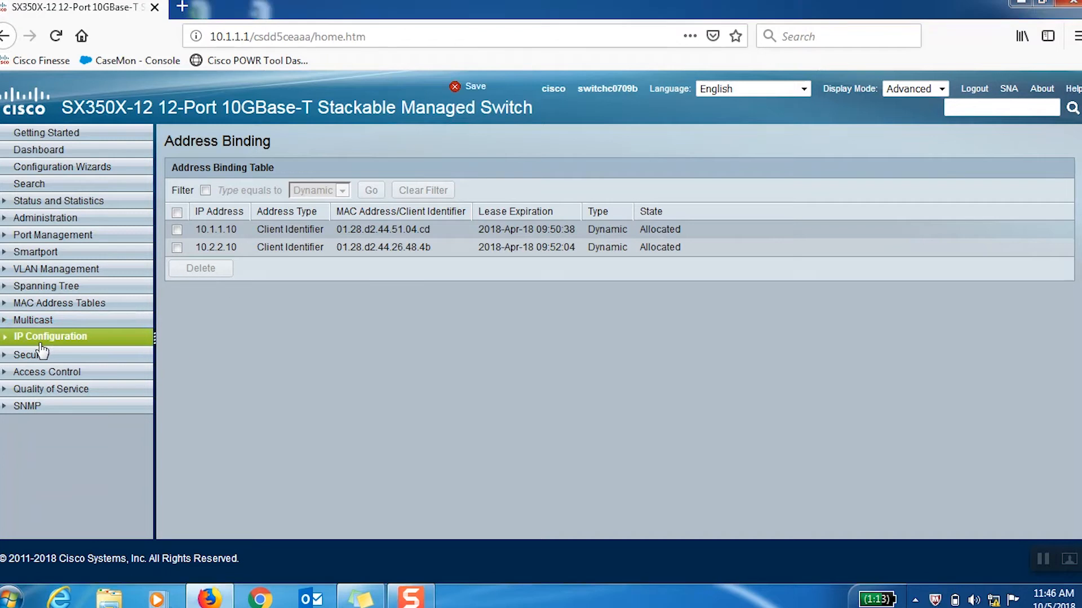
Check DHCP address bindings, then show Port Settings with XG1 and XG2 up
left_click(51, 335)
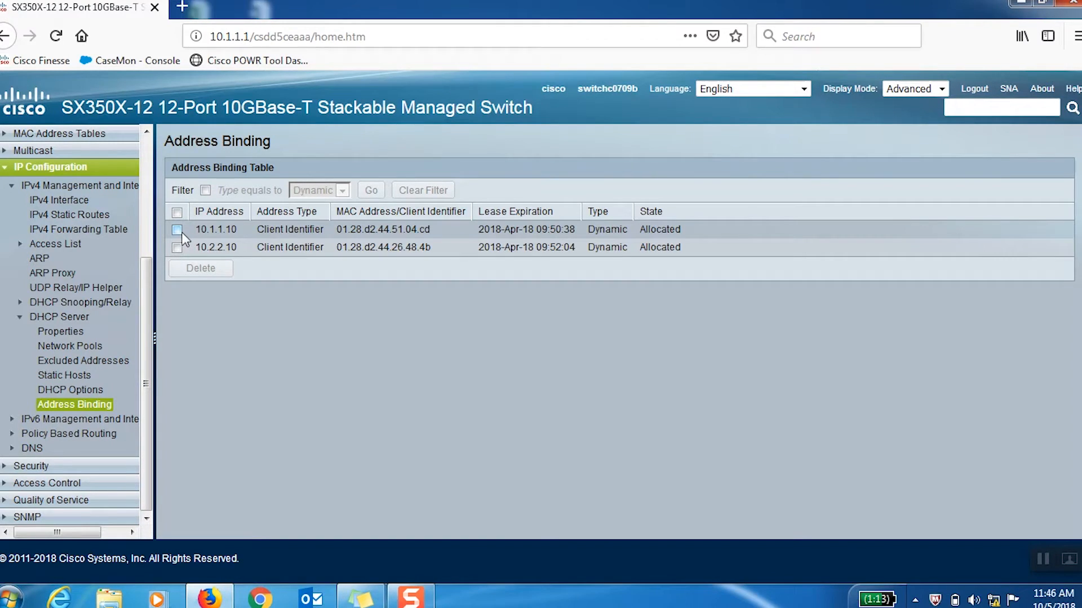
left_click(49, 252)
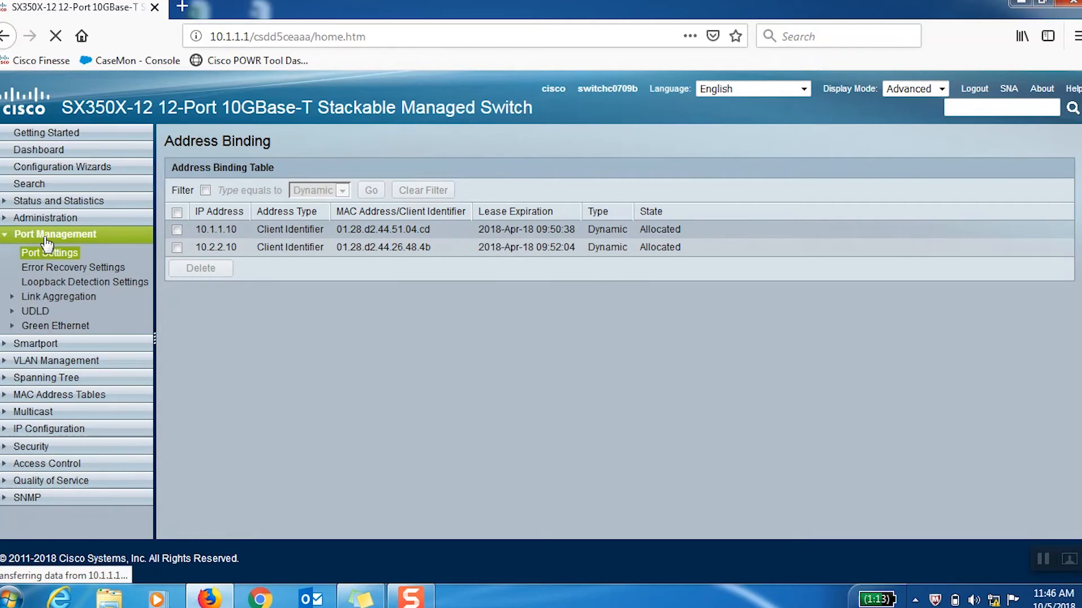
left_click(49, 252)
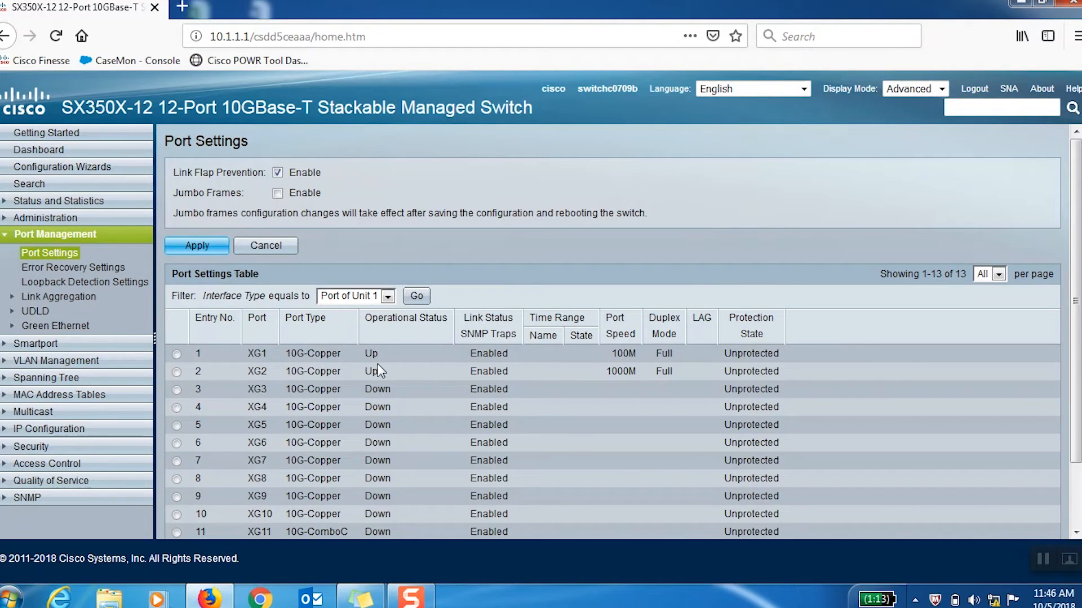
In Command Prompt, start typing 'ping 10.2.' toward a VLAN 2 host
left_click(461, 597)
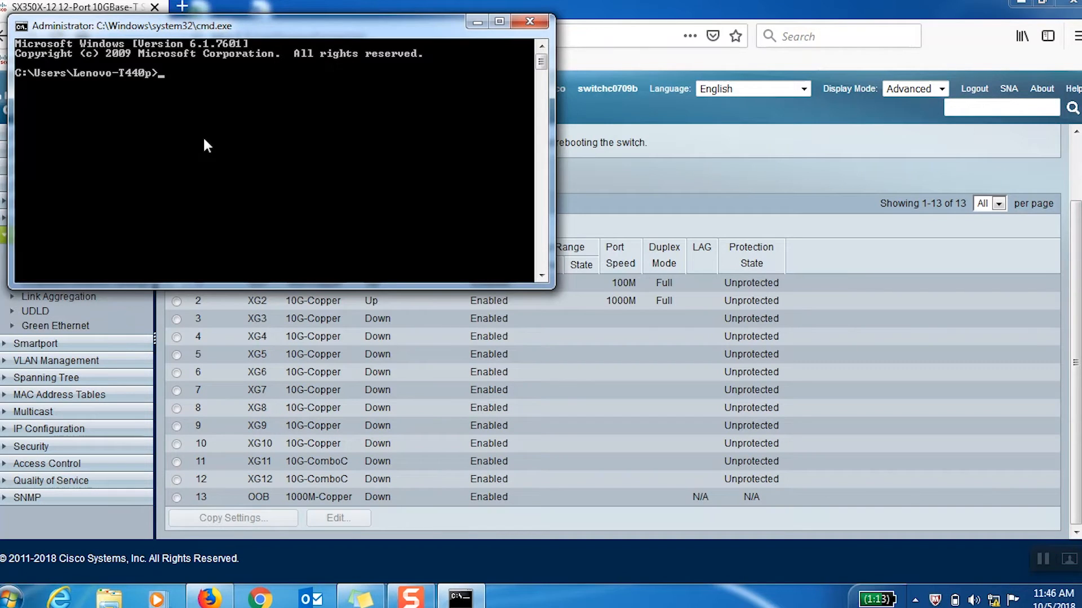
type("ping")
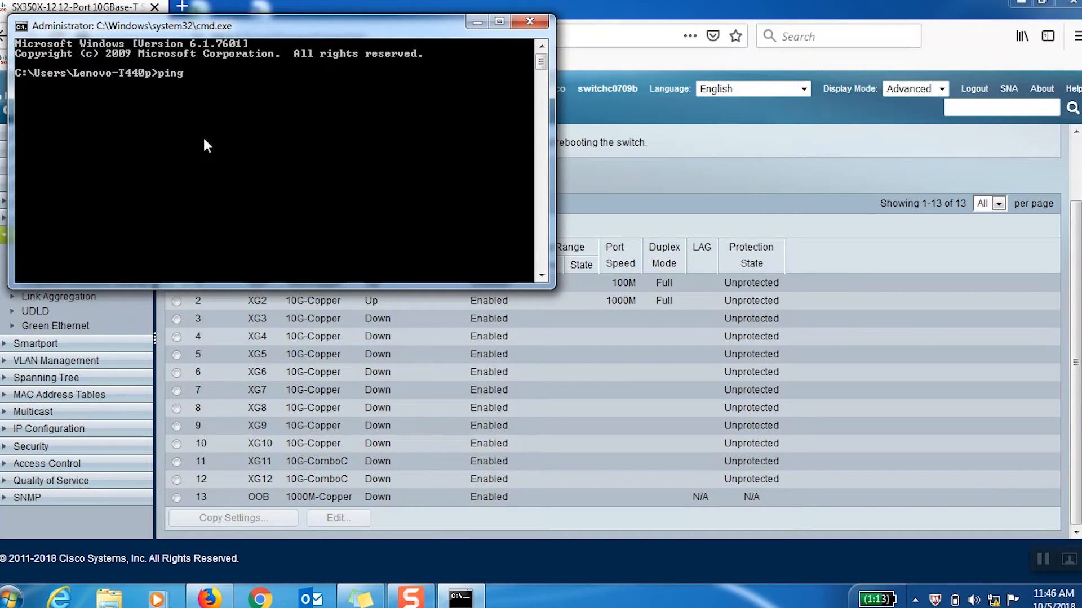
type("10.2.")
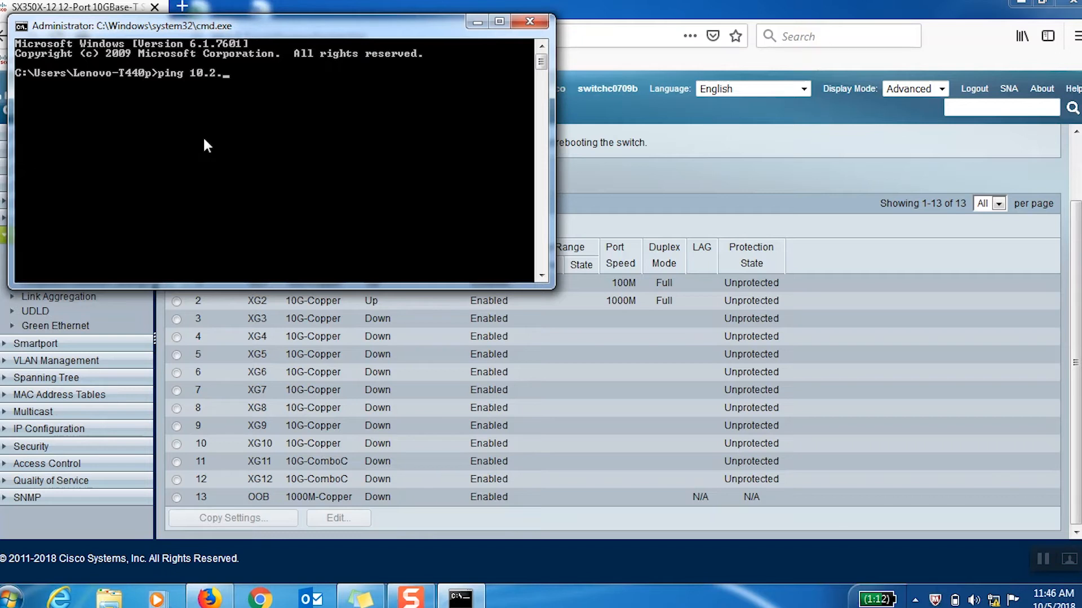